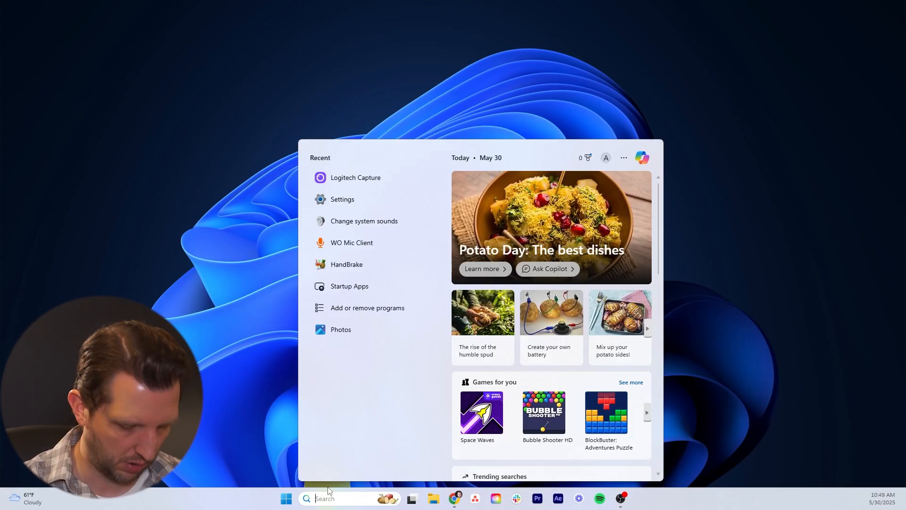
# - Search for Cleanmgr to launch Disk Cleanup for the Windows (C:) drive
pyautogui.write('Cleanmgr')
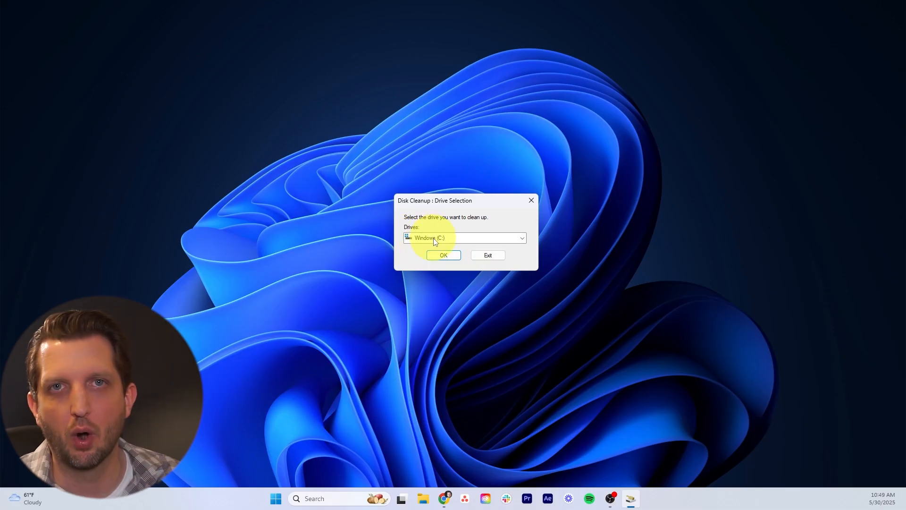
pyautogui.moveTo(427, 246)
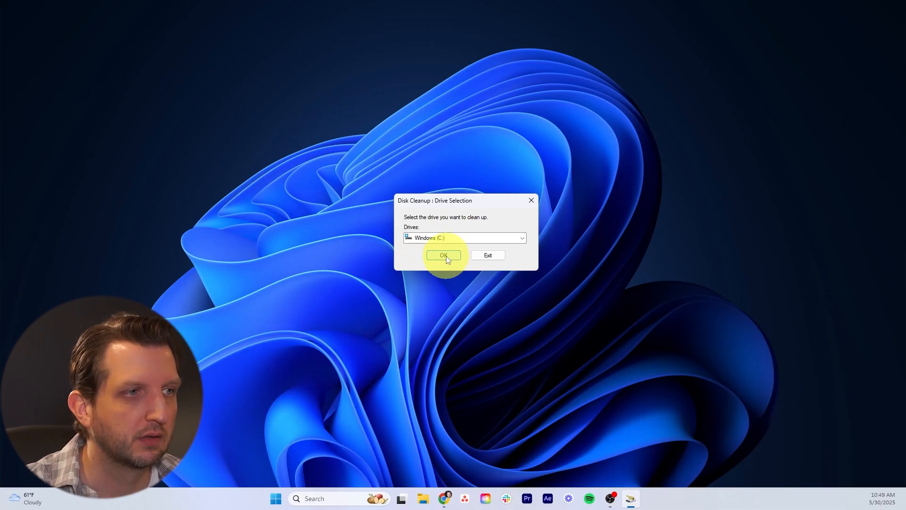
# - Confirm the C: drive and mark all file categories, totalling 5.72 GB
pyautogui.click(444, 255)
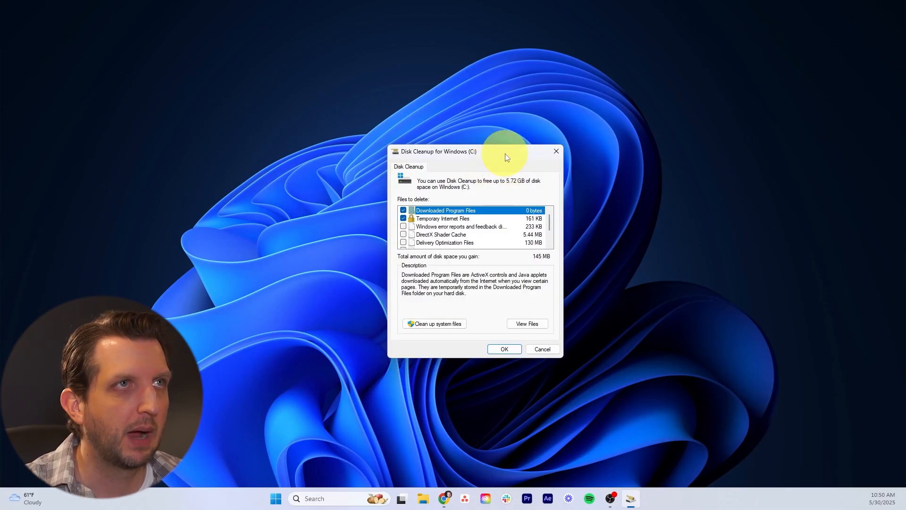
pyautogui.moveTo(437, 151); pyautogui.dragTo(449, 176)
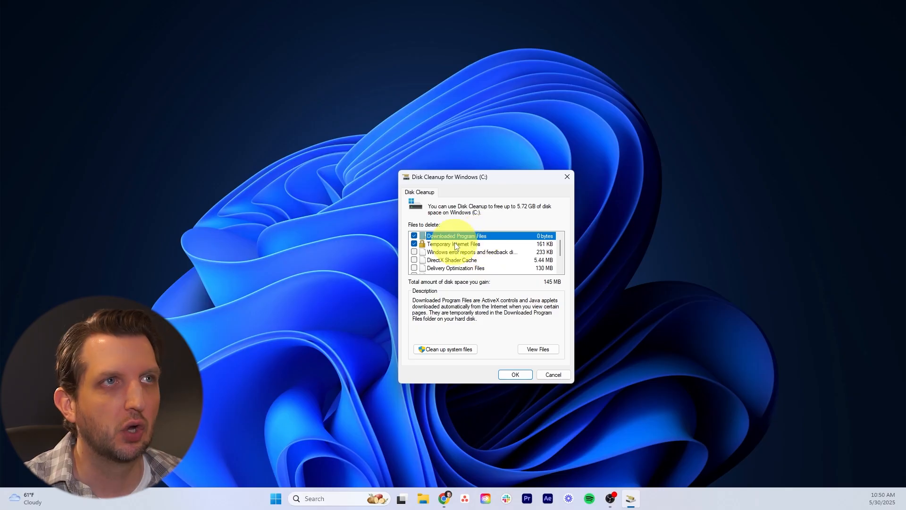
pyautogui.scroll(-3)
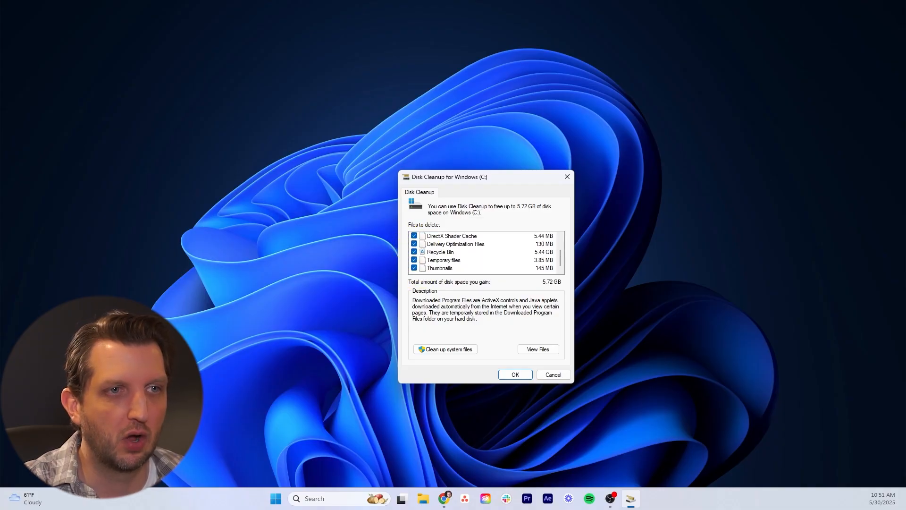
pyautogui.moveTo(445, 349)
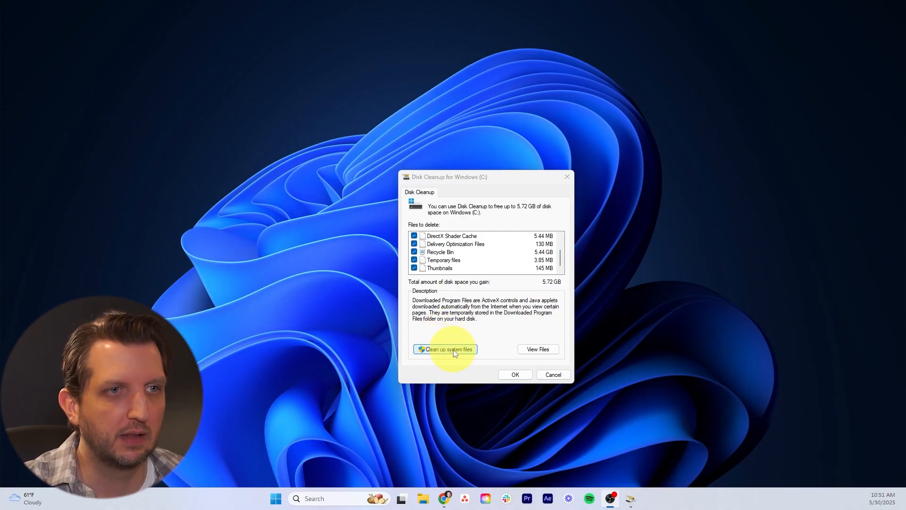
# - Rescan drive C: with system files included
pyautogui.click(444, 349)
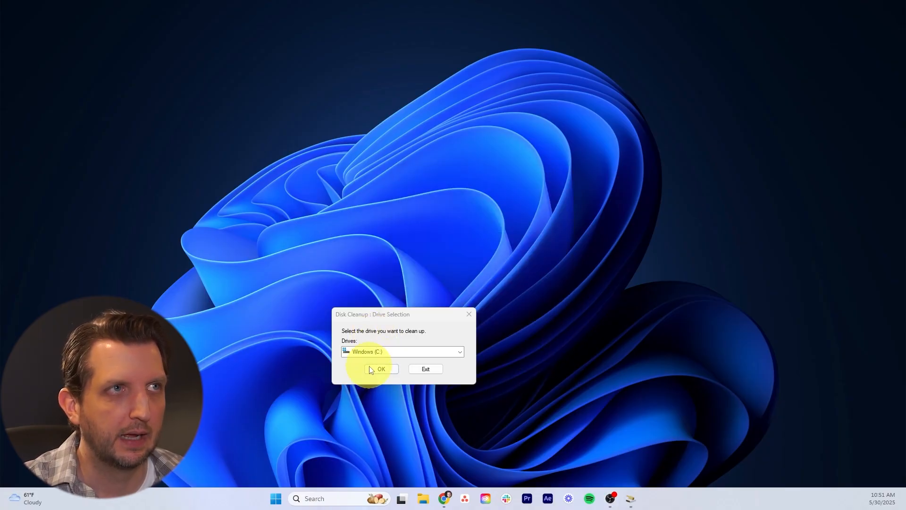
pyautogui.click(380, 369)
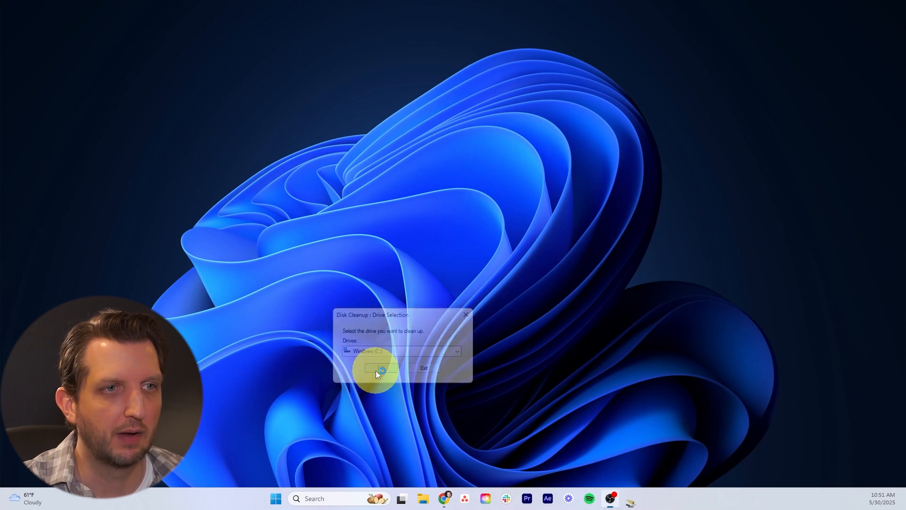
pyautogui.click(380, 368)
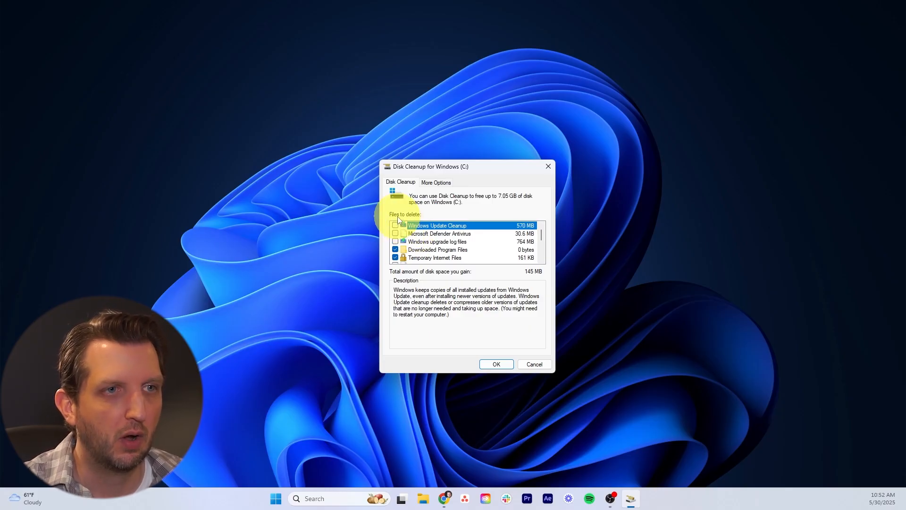
# - Mark Windows Update Cleanup, Defender logs and all remaining categories for 7.05 GB
pyautogui.click(396, 224)
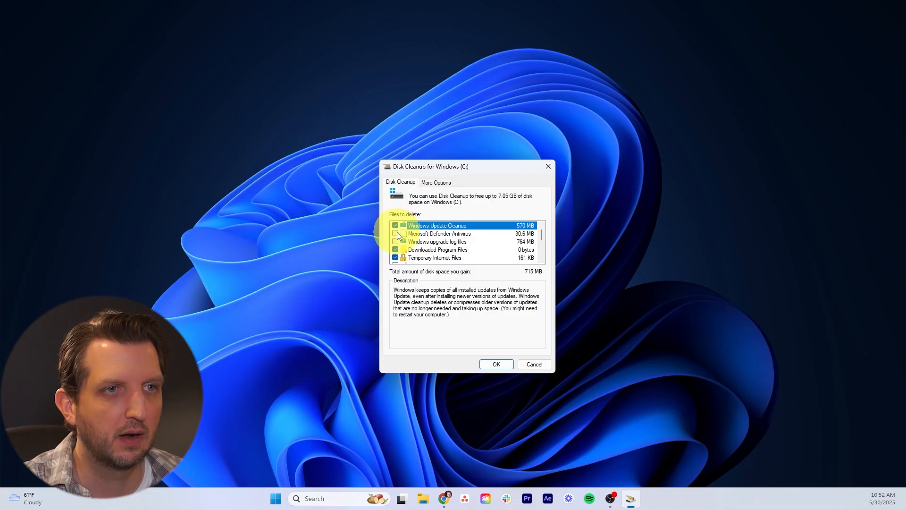
pyautogui.click(395, 241)
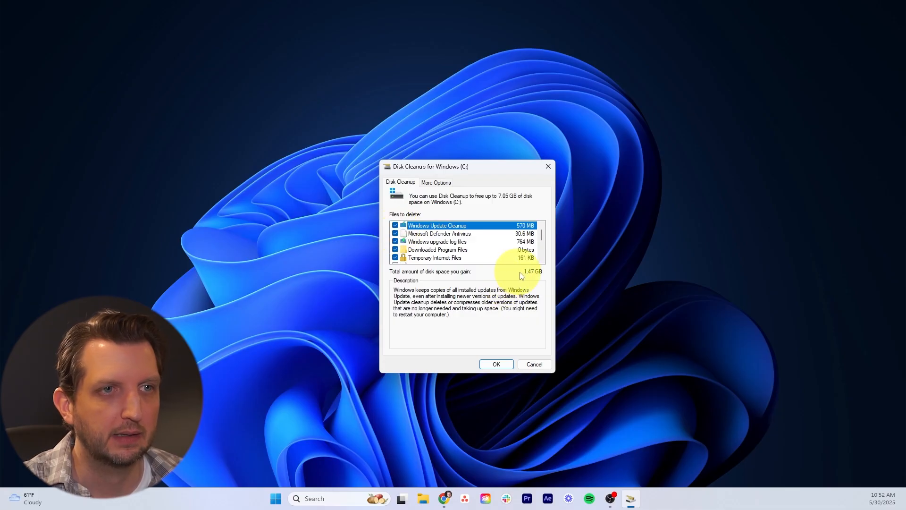
pyautogui.scroll(-3)
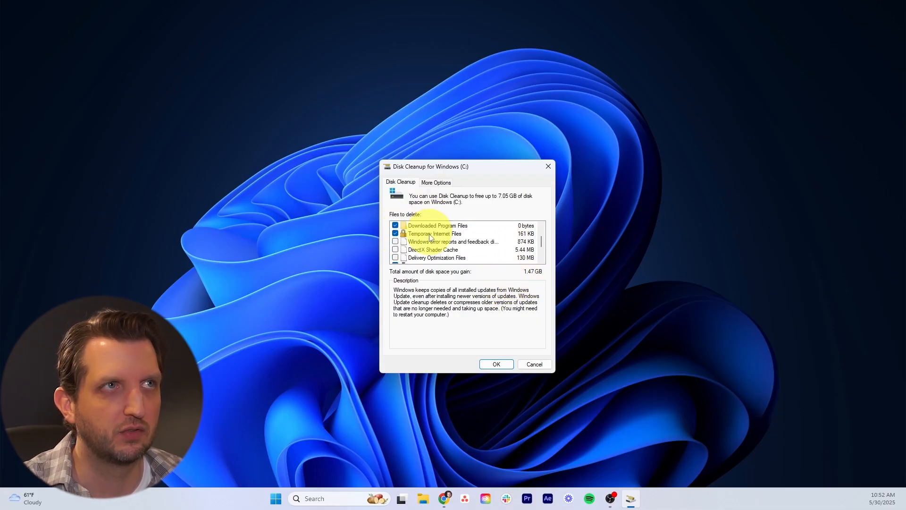
pyautogui.click(396, 242)
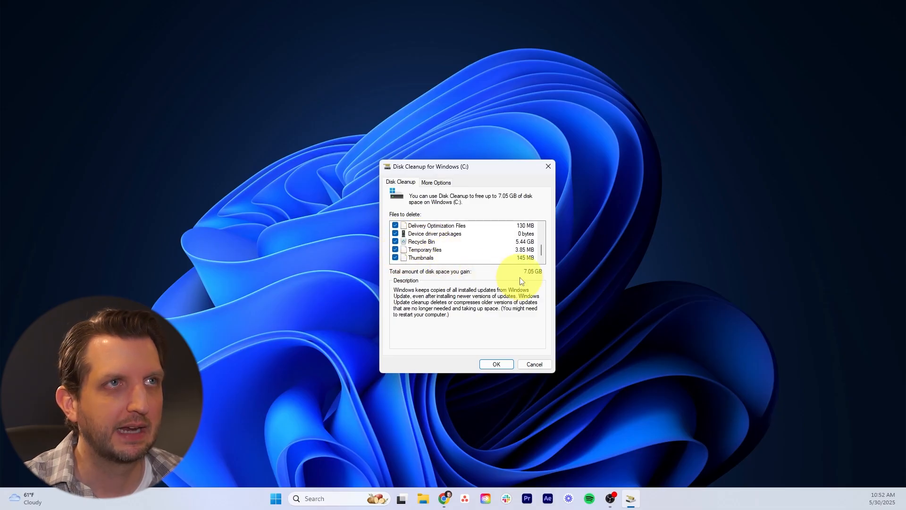
pyautogui.moveTo(518, 267)
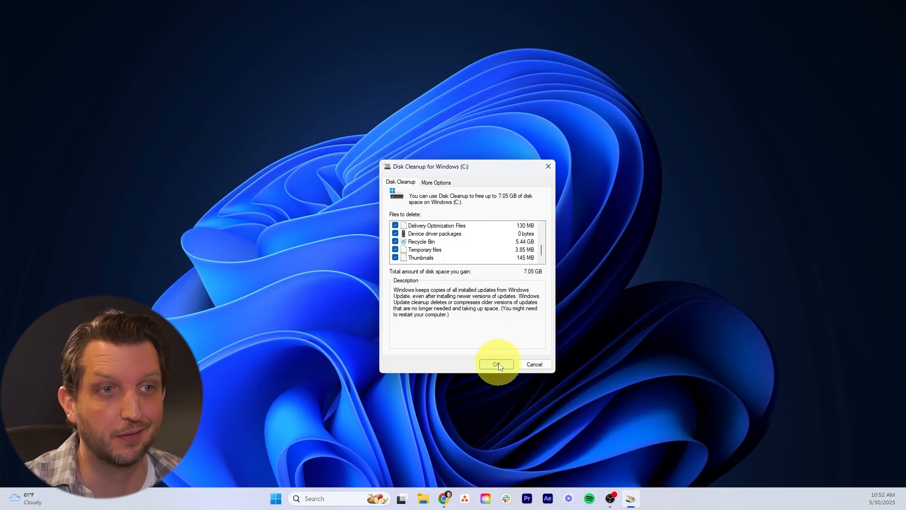
# - Permanently delete all marked files from Windows (C:), confirming Delete Files
pyautogui.click(496, 364)
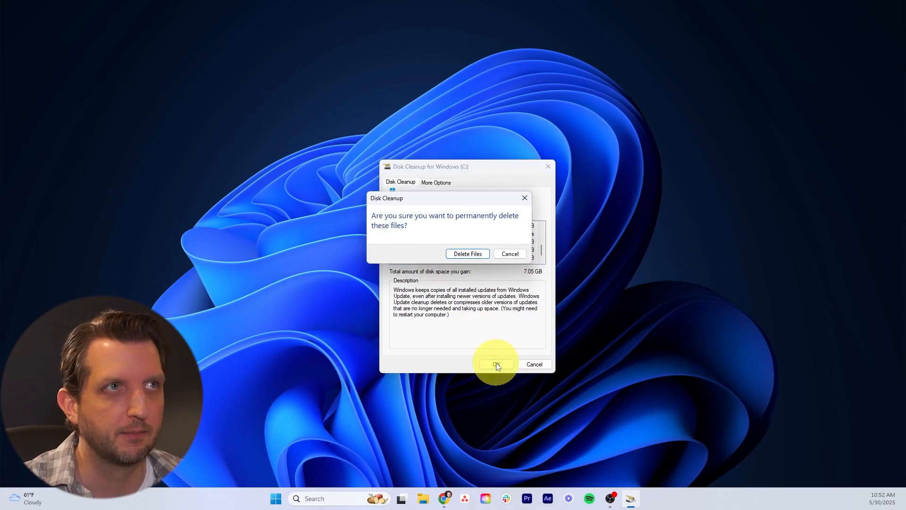
pyautogui.moveTo(467, 254)
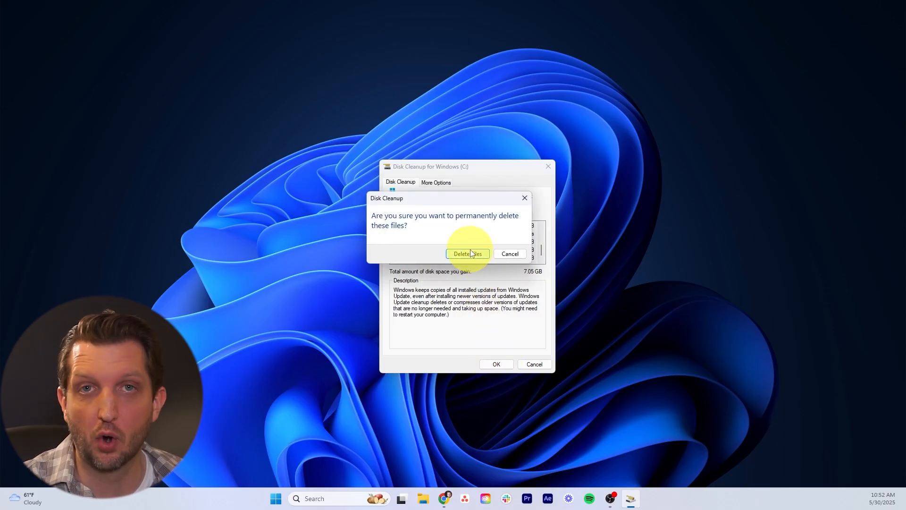
pyautogui.click(468, 253)
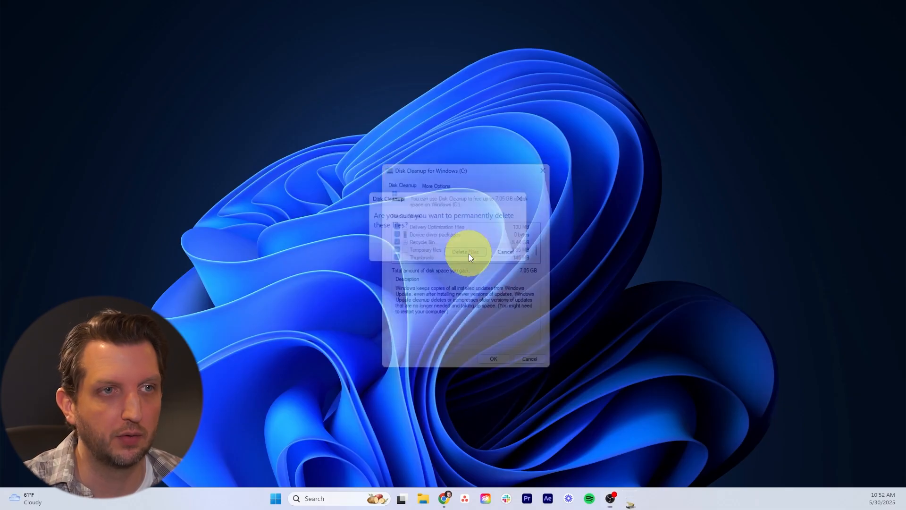
pyautogui.click(465, 252)
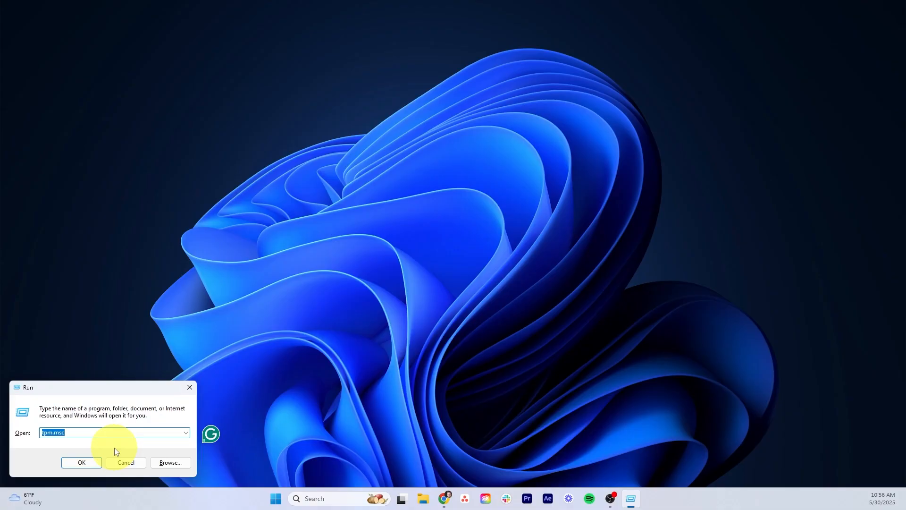
pyautogui.moveTo(77, 433)
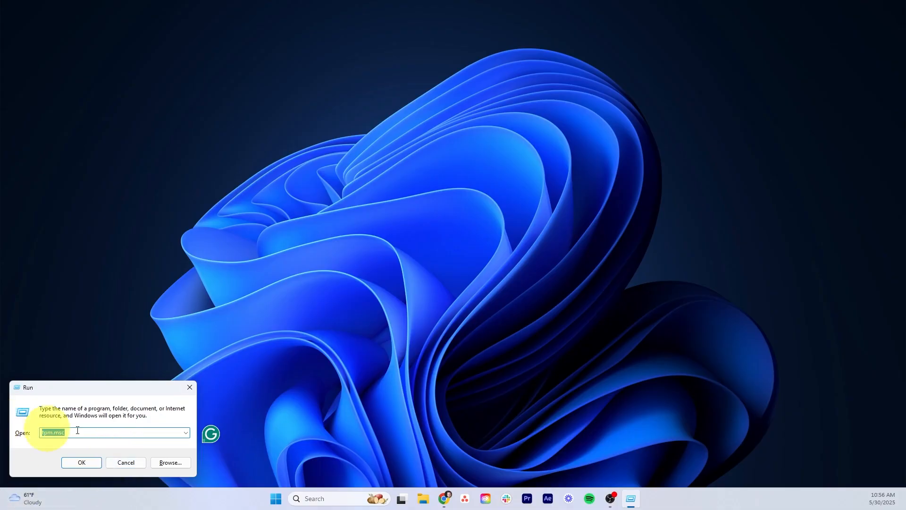
# - Open C:\Windows\Temp through Run and delete its ten items
pyautogui.write('te')
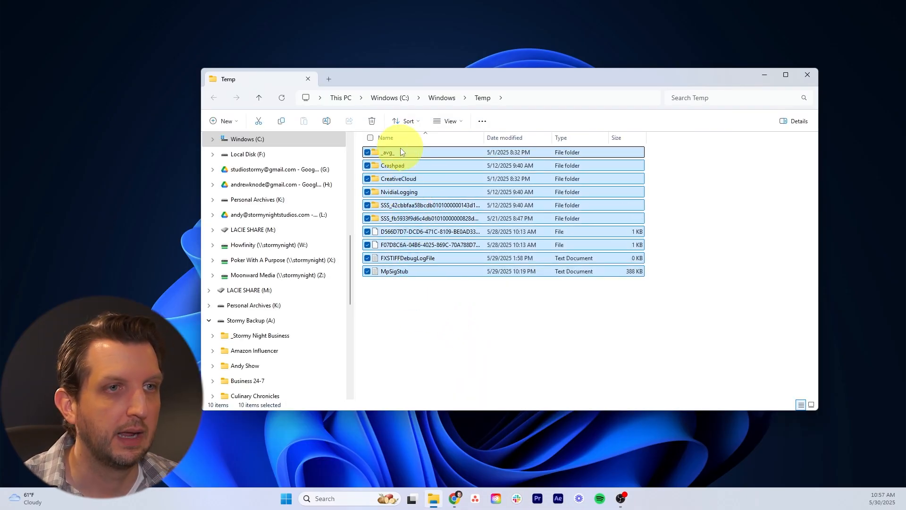
pyautogui.click(372, 121)
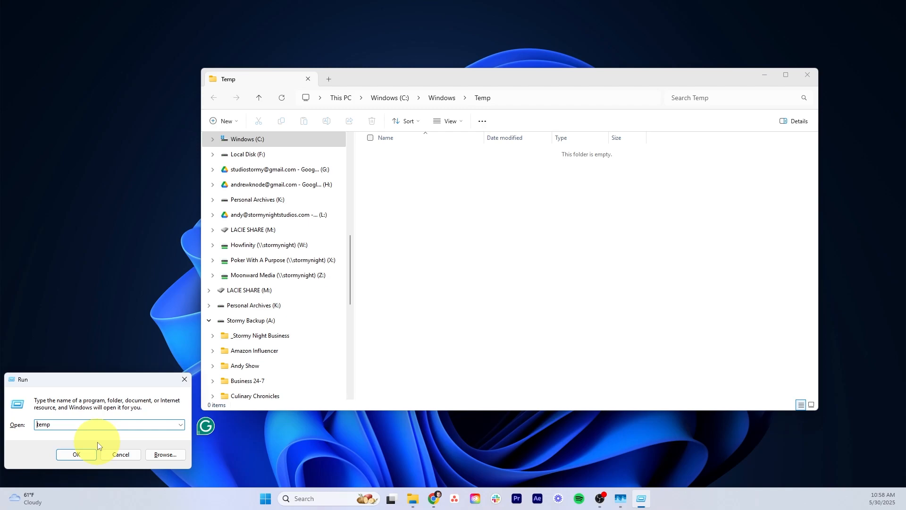
# - Open %temp% (AppData\Local\Temp, 812 items) and select all its contents
pyautogui.write('%temp')
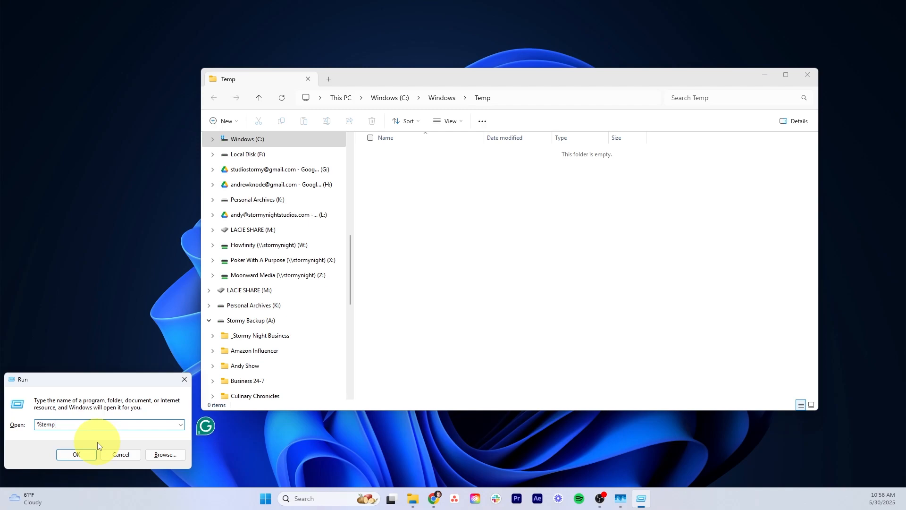
pyautogui.write('%')
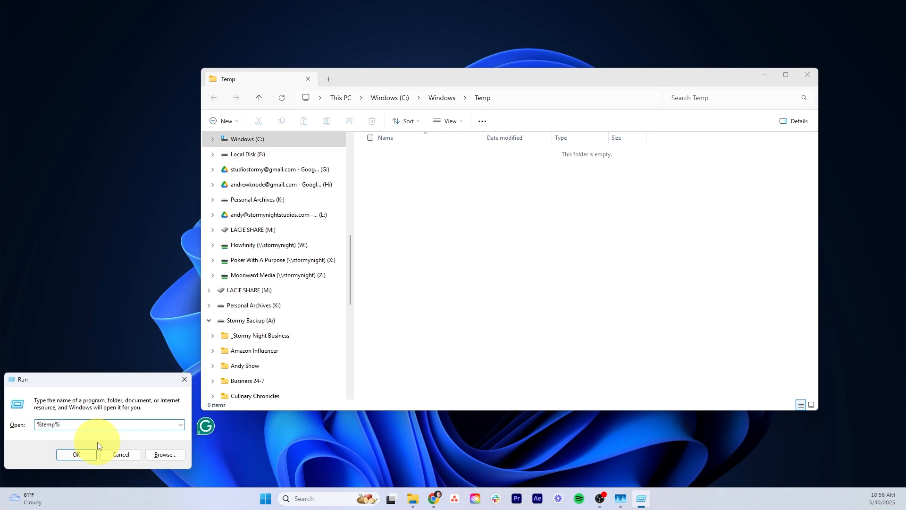
pyautogui.click(76, 454)
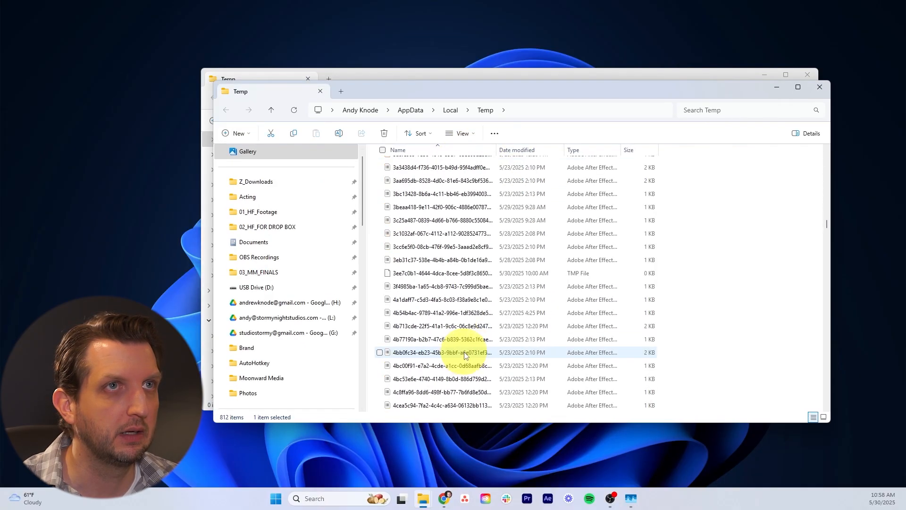
pyautogui.scroll(-3)
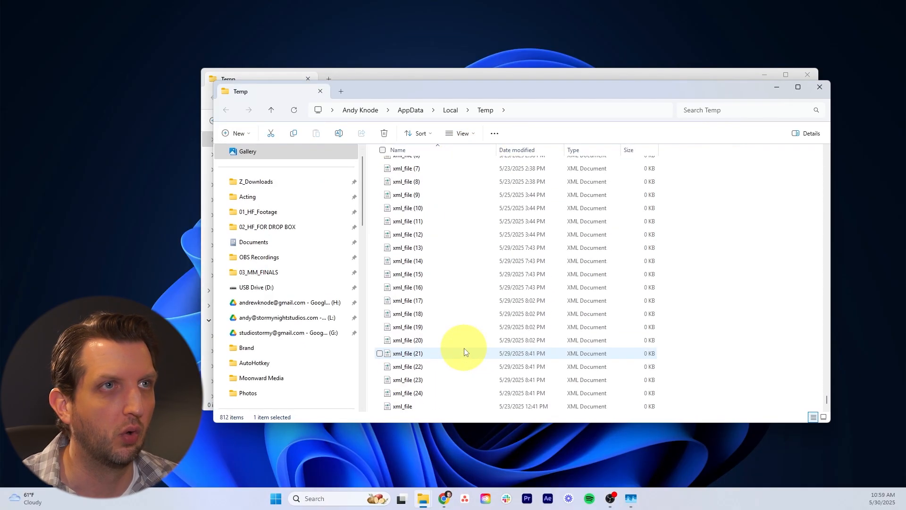
pyautogui.press('ctrl+a')
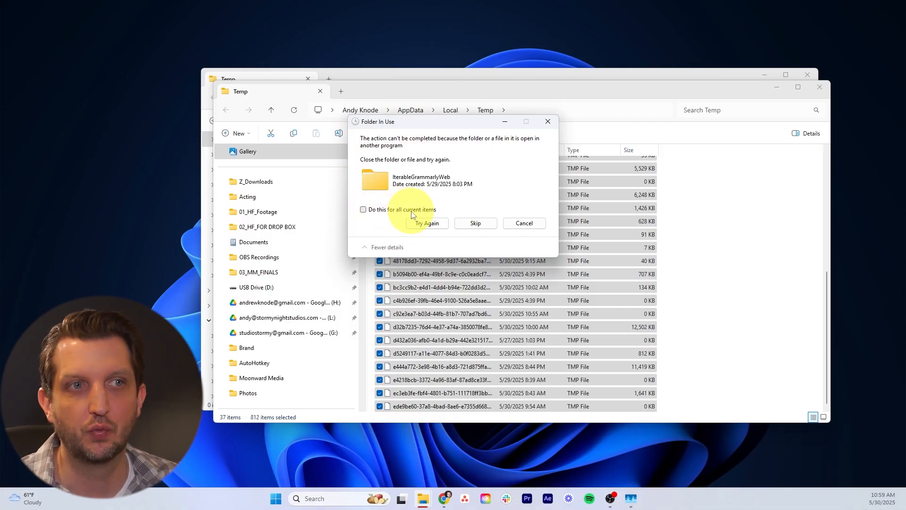
pyautogui.moveTo(388, 203)
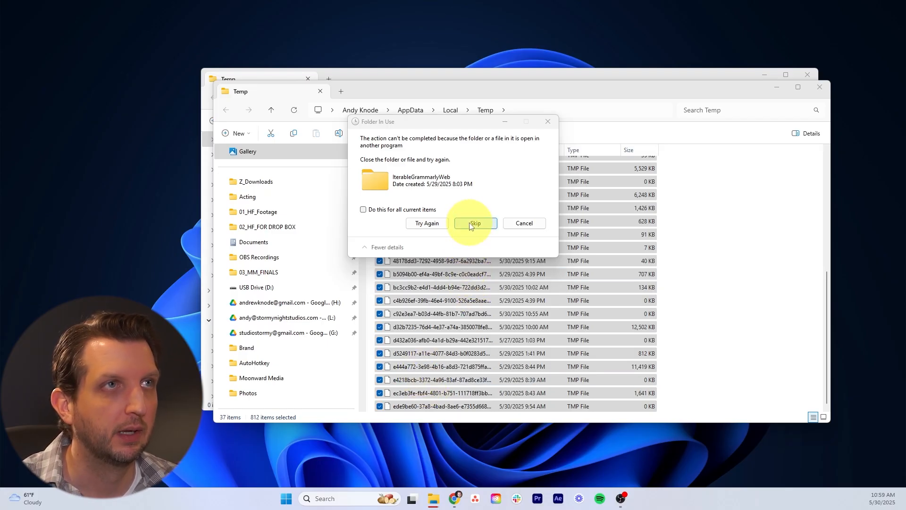
# - Skip in-use and missing items during deletion, leaving 34 items in Temp
pyautogui.click(474, 223)
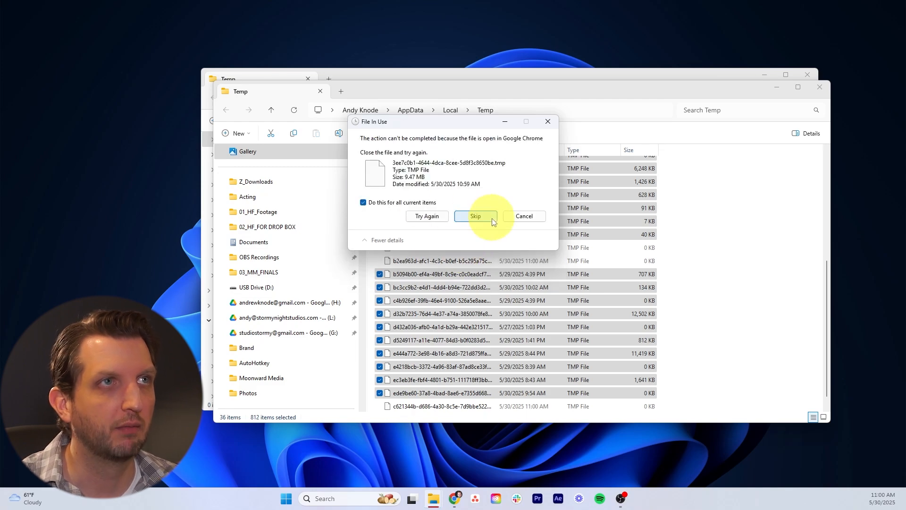
pyautogui.click(475, 215)
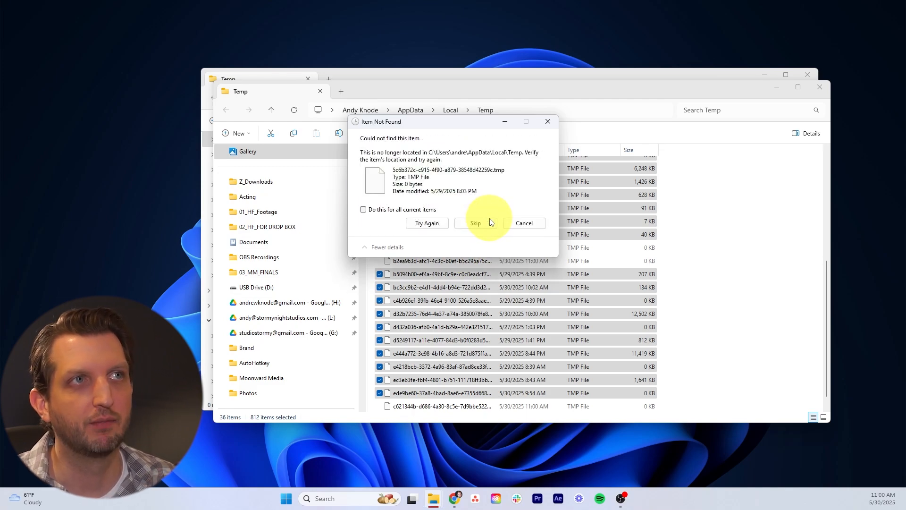
pyautogui.moveTo(364, 209)
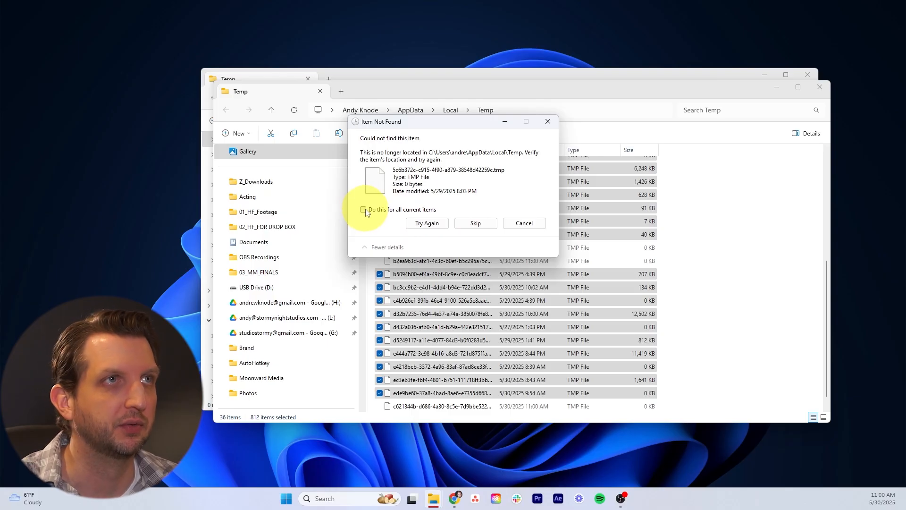
pyautogui.click(475, 223)
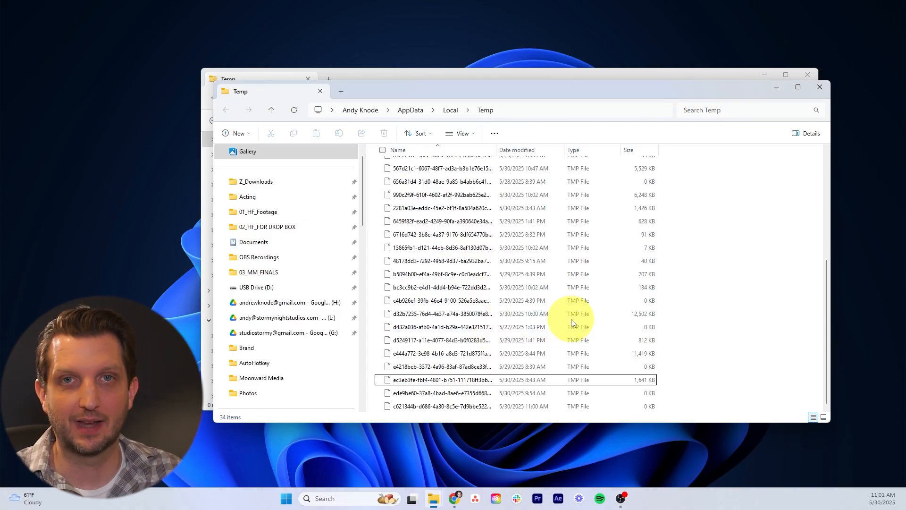
pyautogui.moveTo(537, 301)
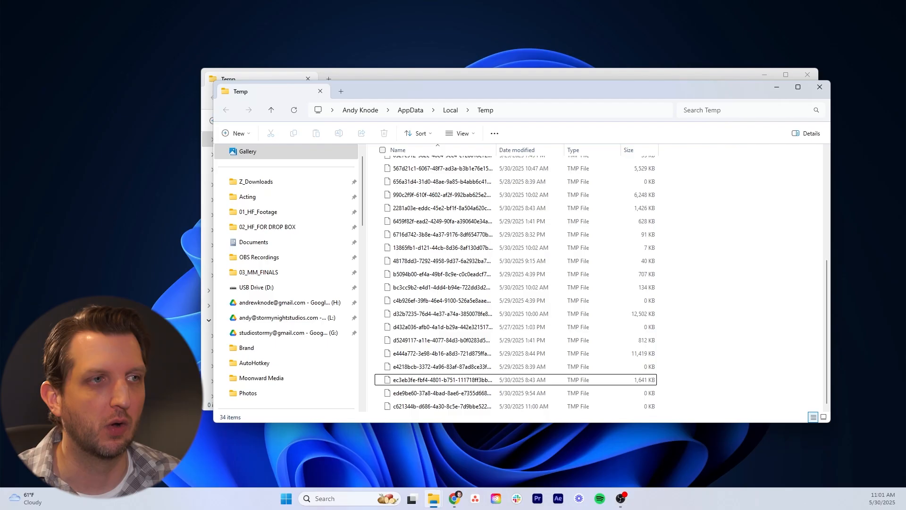
pyautogui.moveTo(441, 300)
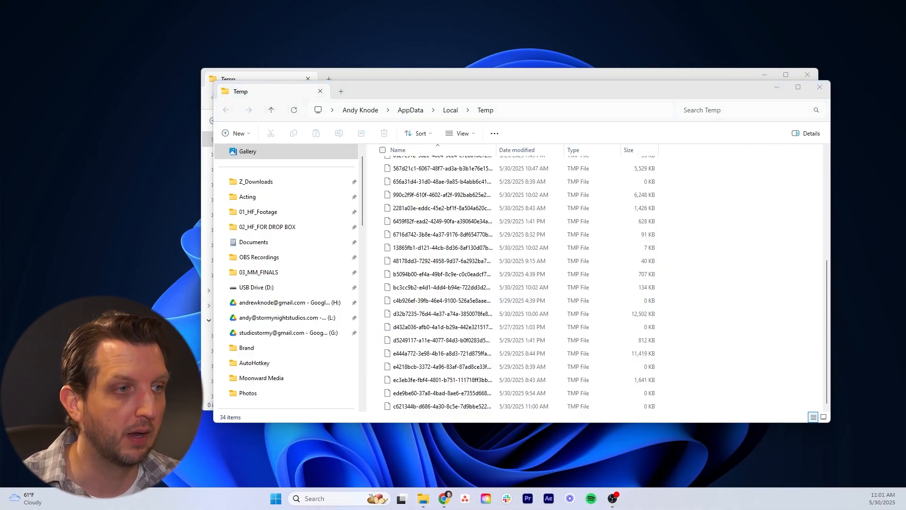
# - Open the Prefetch folder from Run, granting permanent access
pyautogui.press('Win+r')
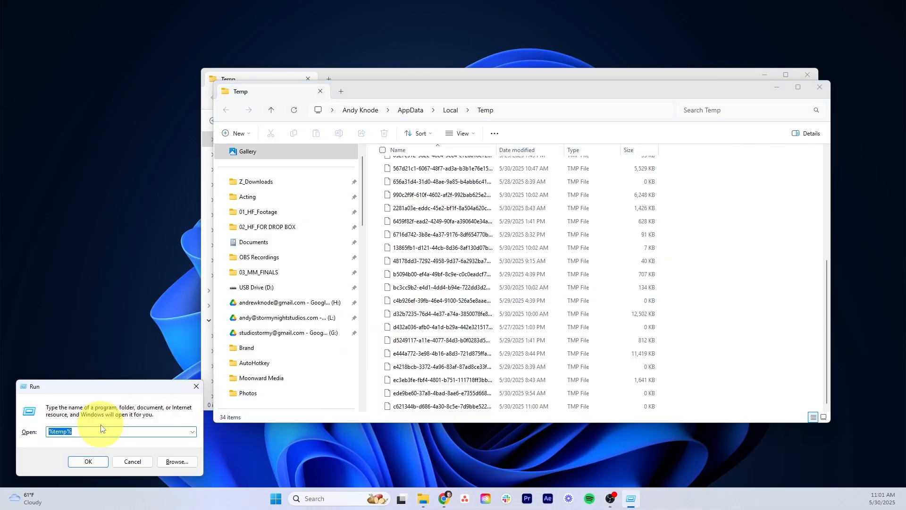
pyautogui.click(88, 462)
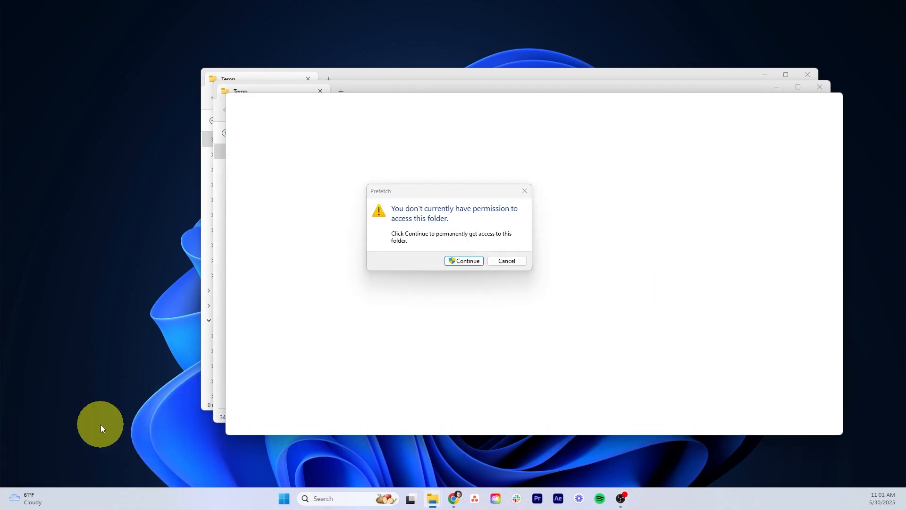
pyautogui.click(463, 261)
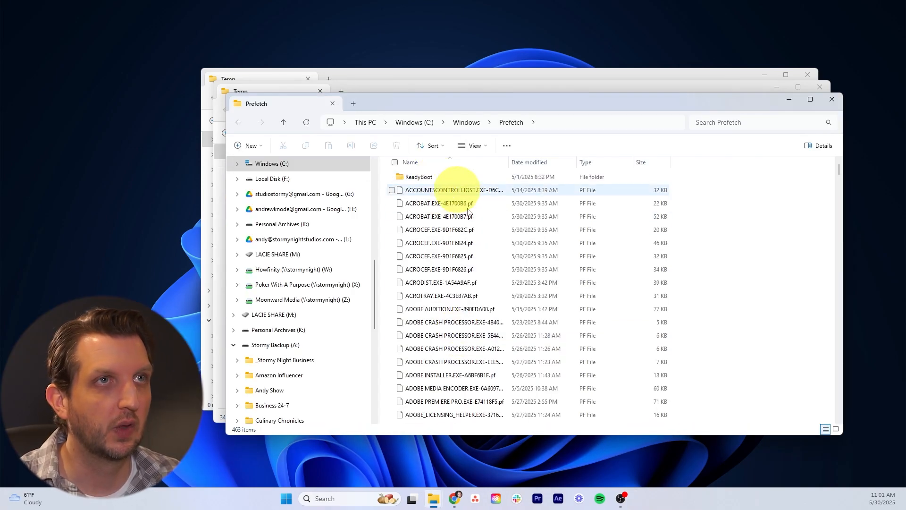
# - Delete all 463 Prefetch items, skip the SysMain-held file, and close the window
pyautogui.press('ctrl+a')
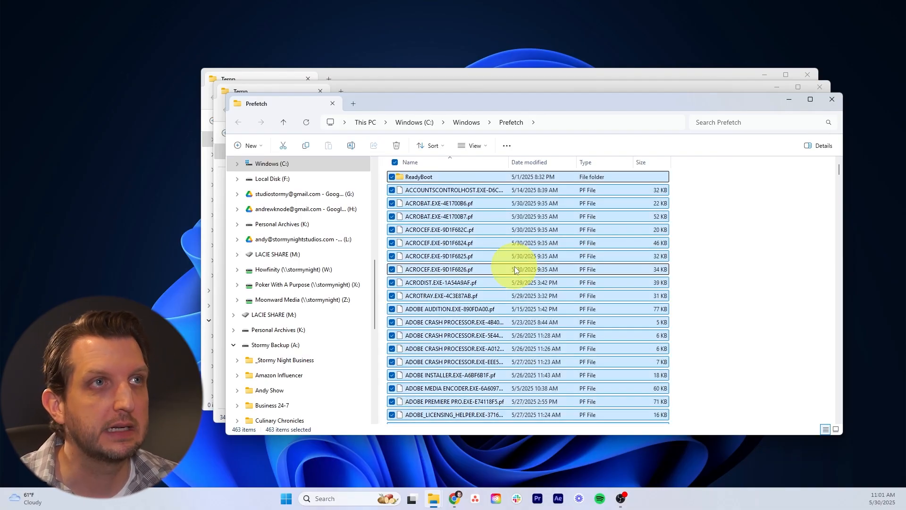
pyautogui.click(396, 145)
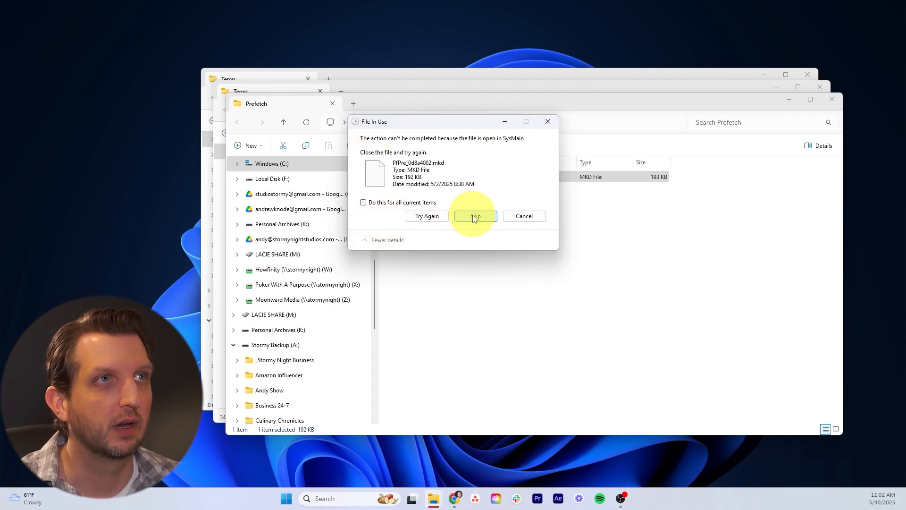
pyautogui.click(475, 216)
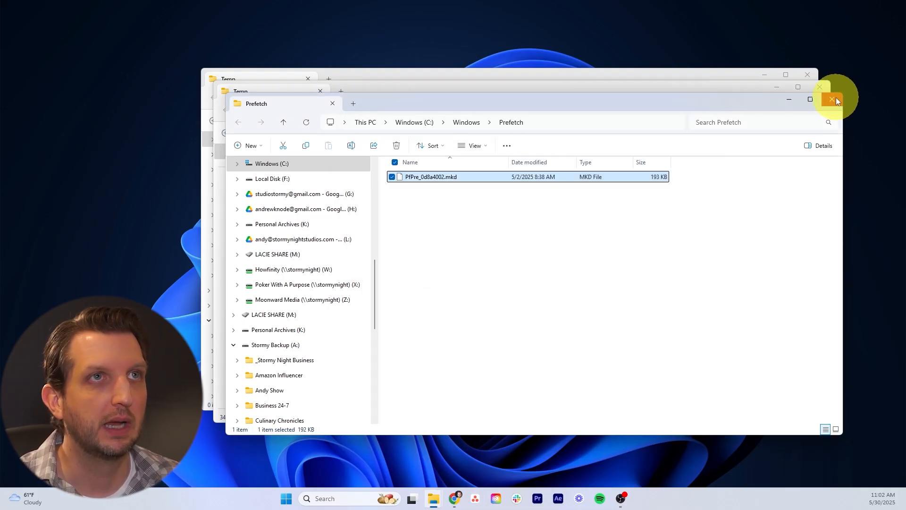
pyautogui.click(831, 99)
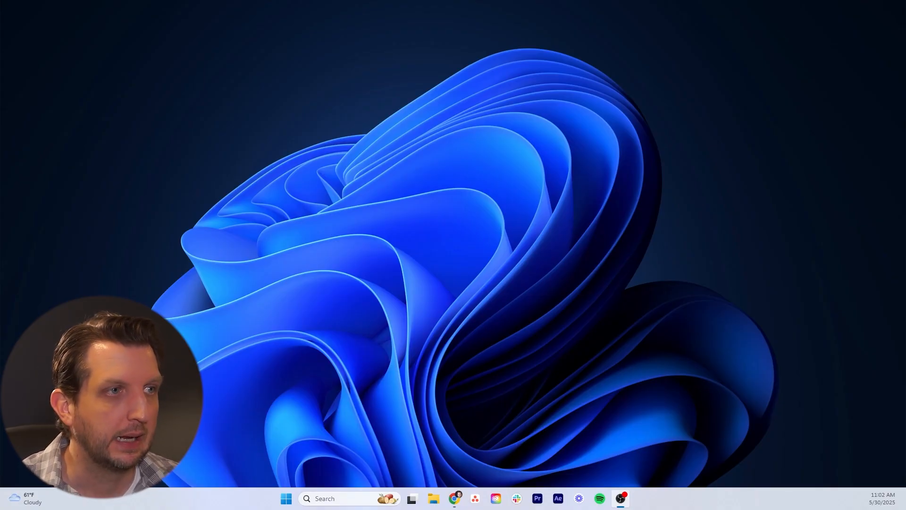
pyautogui.moveTo(329, 495)
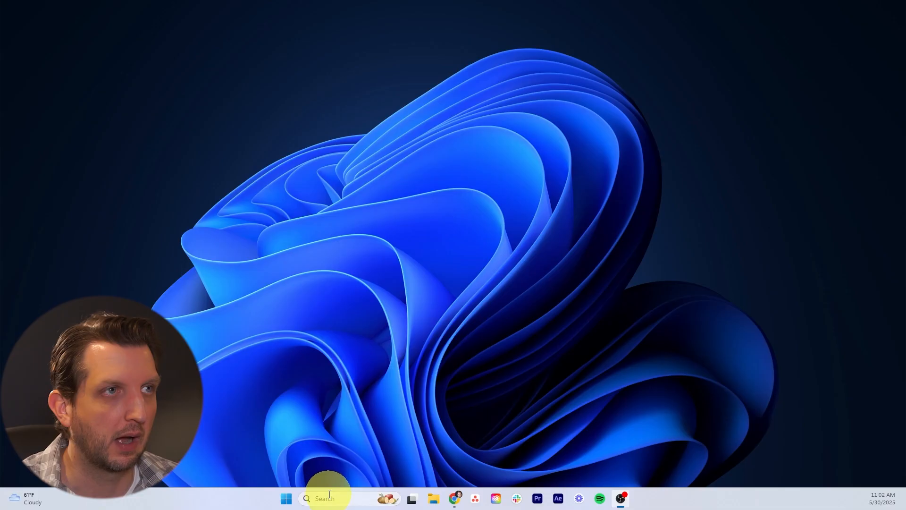
# - Launch the Malicious Software Removal Tool and start a Full scan
pyautogui.click(347, 497)
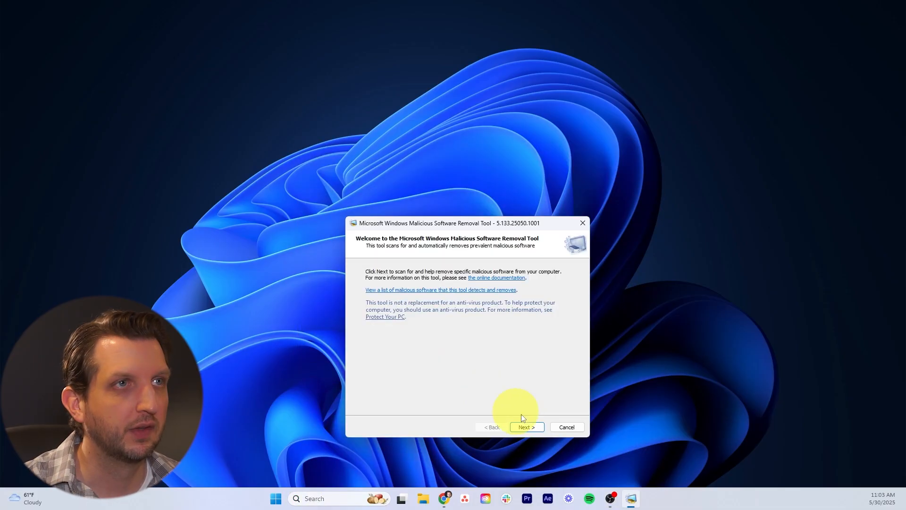
pyautogui.click(526, 427)
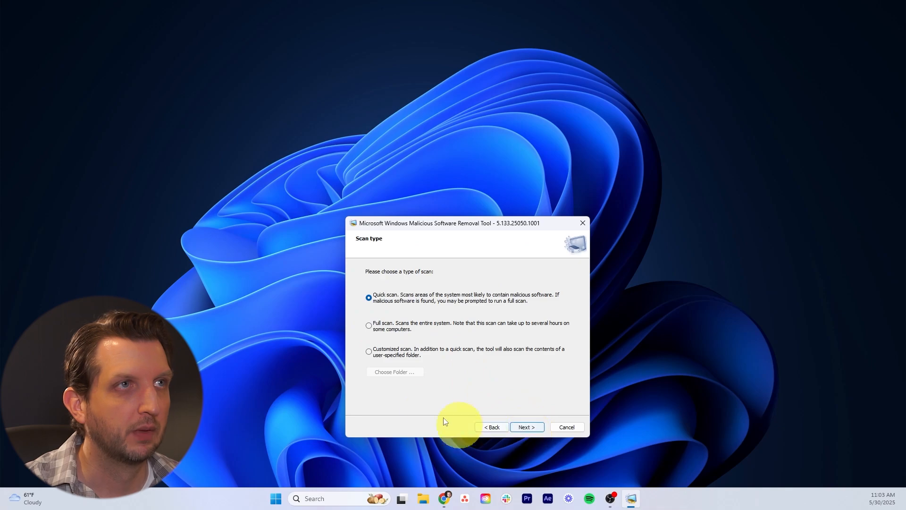
pyautogui.click(369, 325)
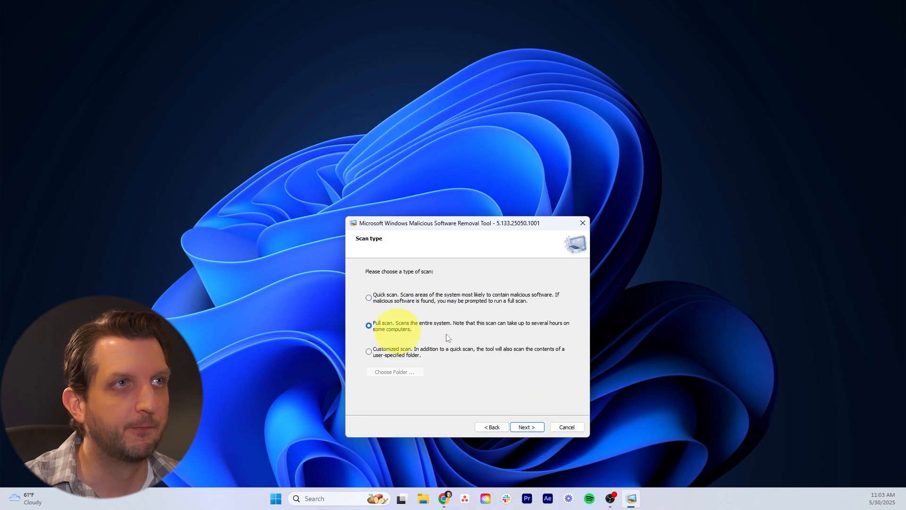
pyautogui.moveTo(454, 368)
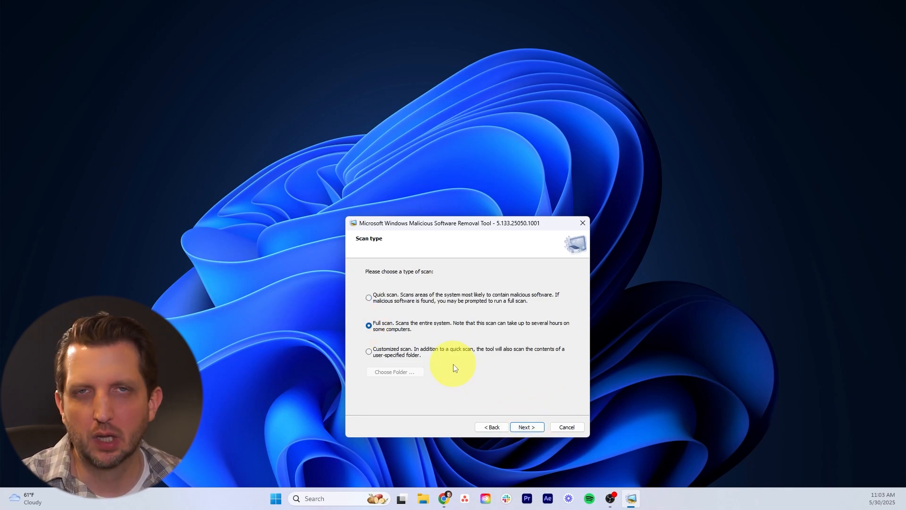
pyautogui.moveTo(411, 295)
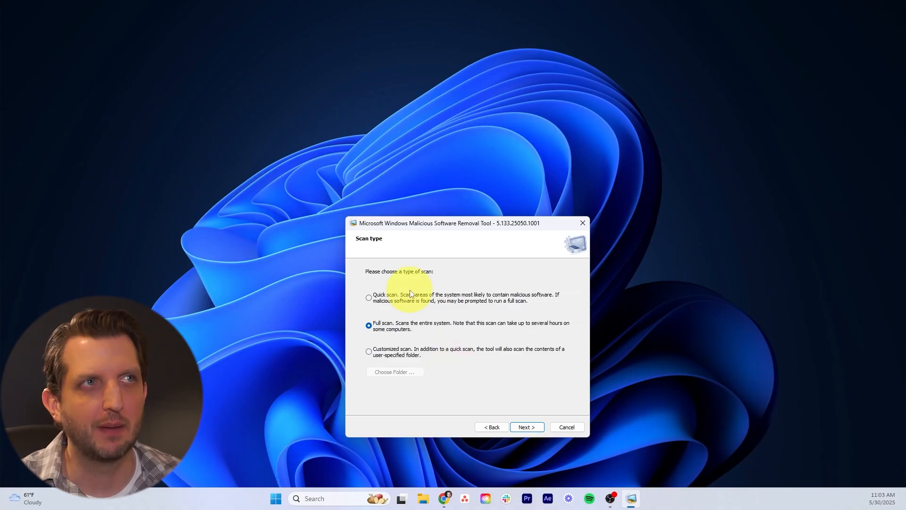
pyautogui.moveTo(401, 304)
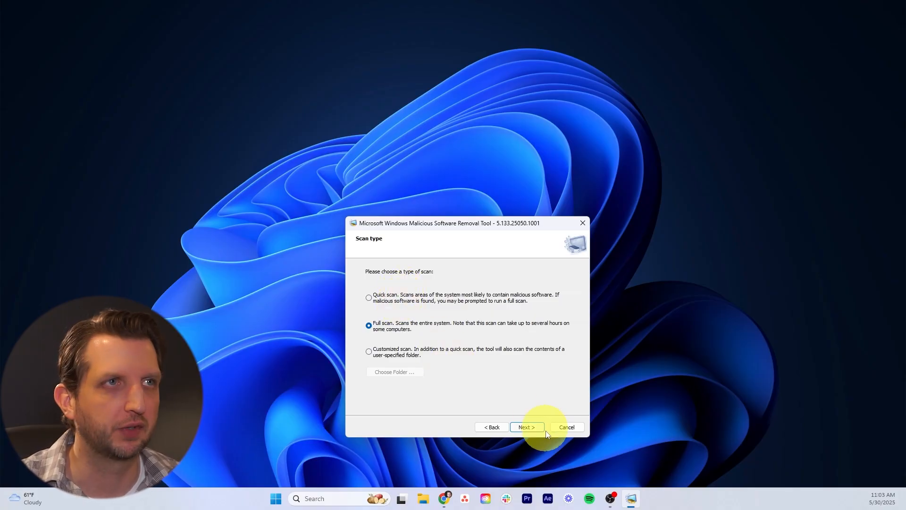
pyautogui.click(526, 427)
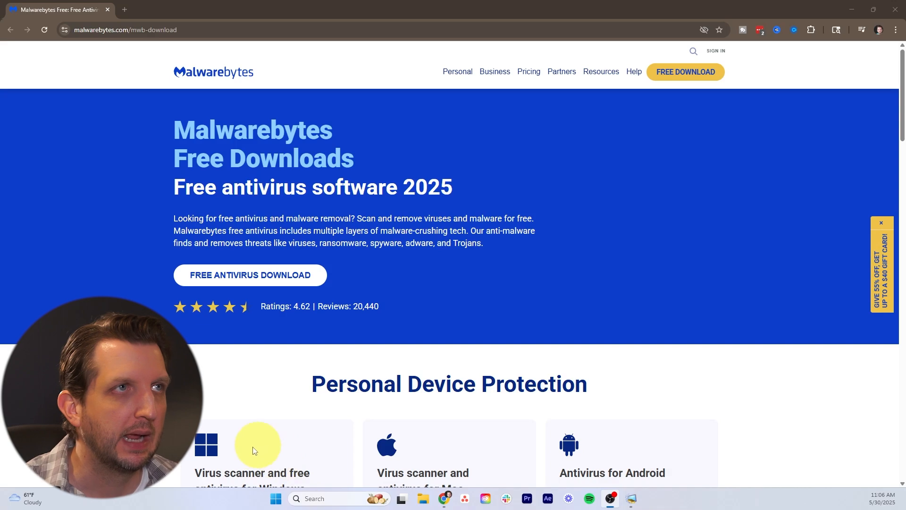
# - Download Malwarebytes free antivirus and run its installer past the Browser Guard step
pyautogui.click(250, 273)
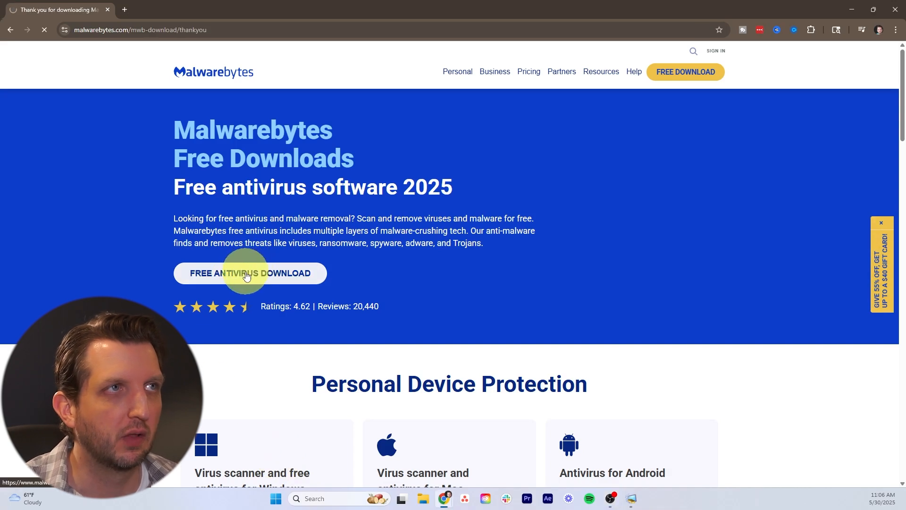
pyautogui.click(250, 273)
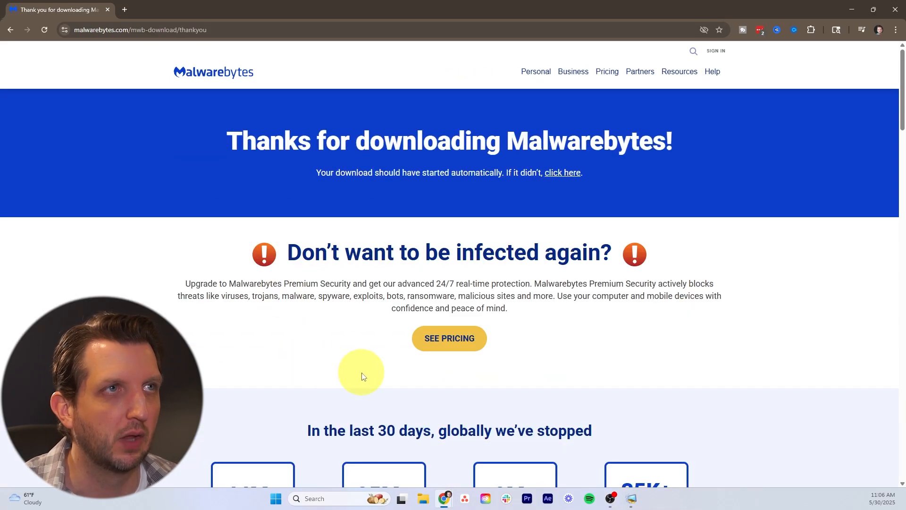
pyautogui.click(844, 29)
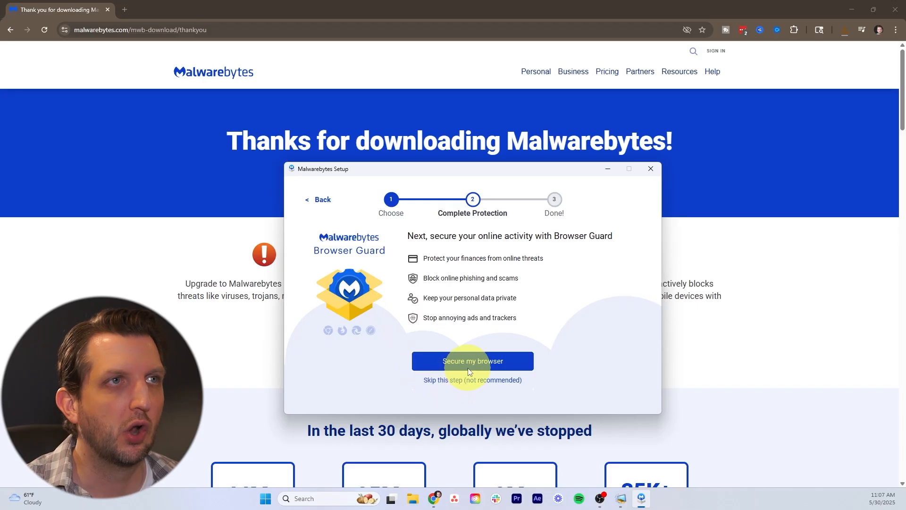
pyautogui.click(472, 360)
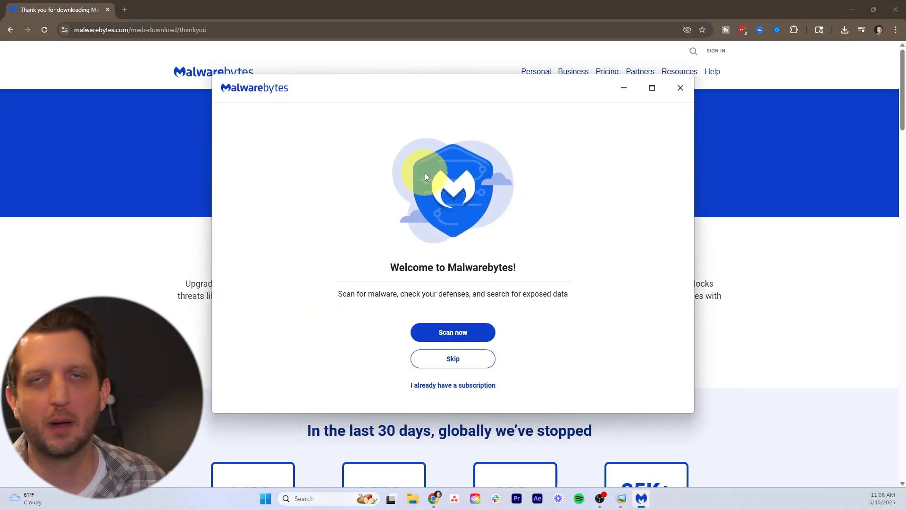
pyautogui.moveTo(453, 359)
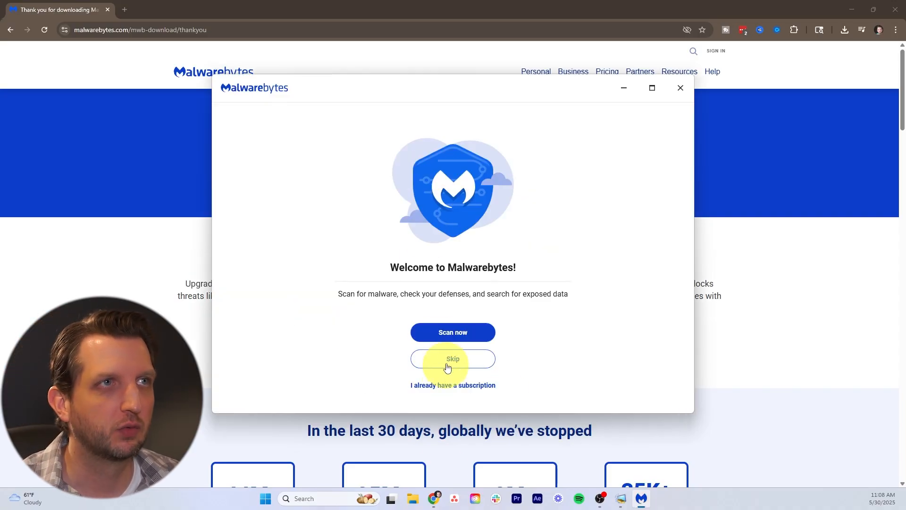
# - Run the Malwarebytes device scan, review the detections, and quarantine all 7 threats
pyautogui.click(453, 332)
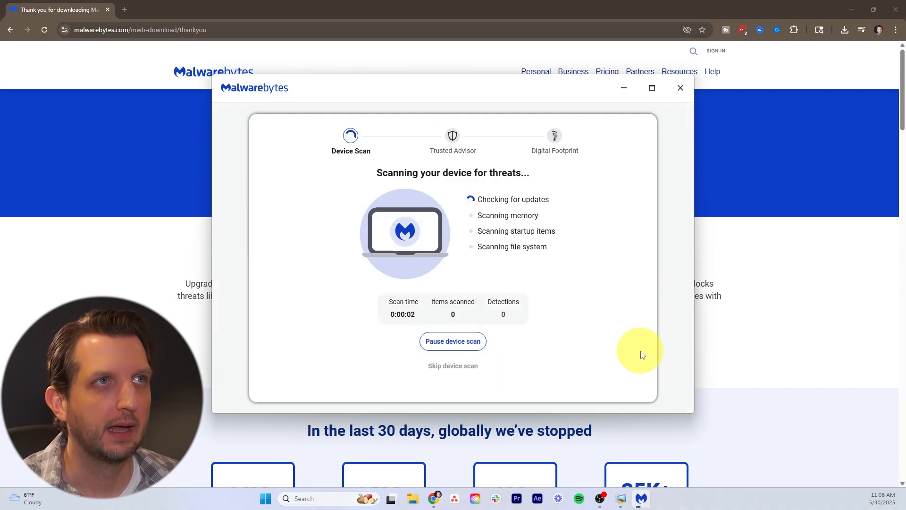
pyautogui.moveTo(494, 275)
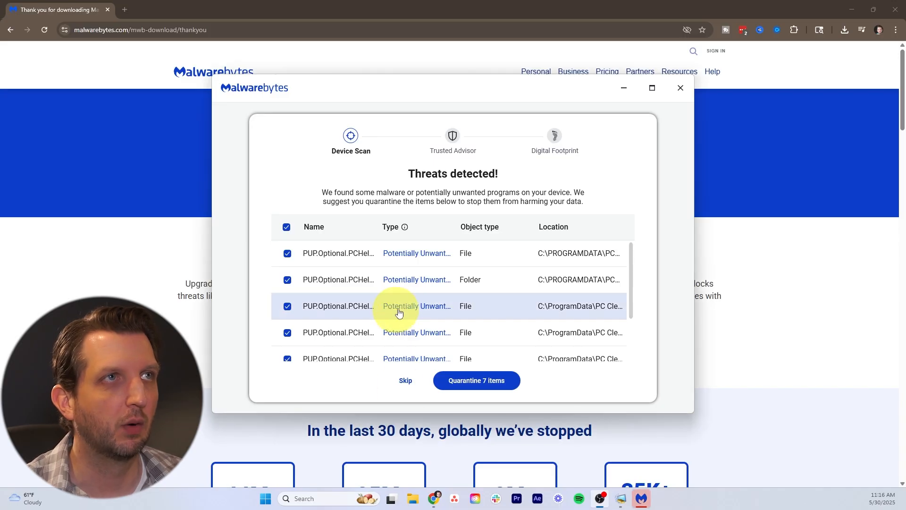
pyautogui.scroll(-3)
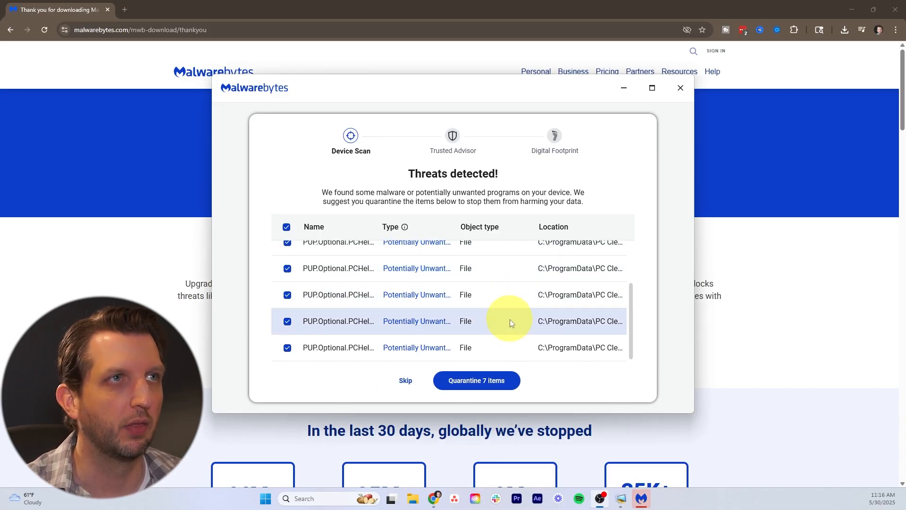
pyautogui.scroll(3)
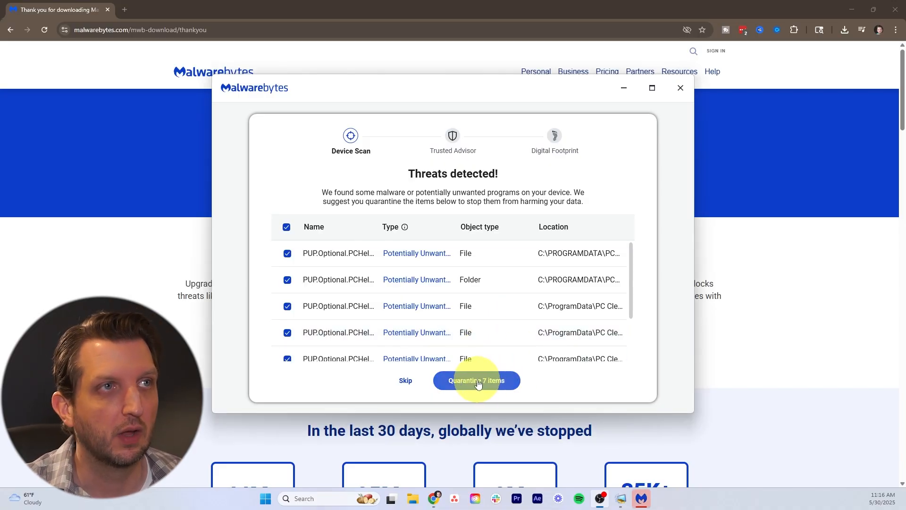
pyautogui.click(476, 381)
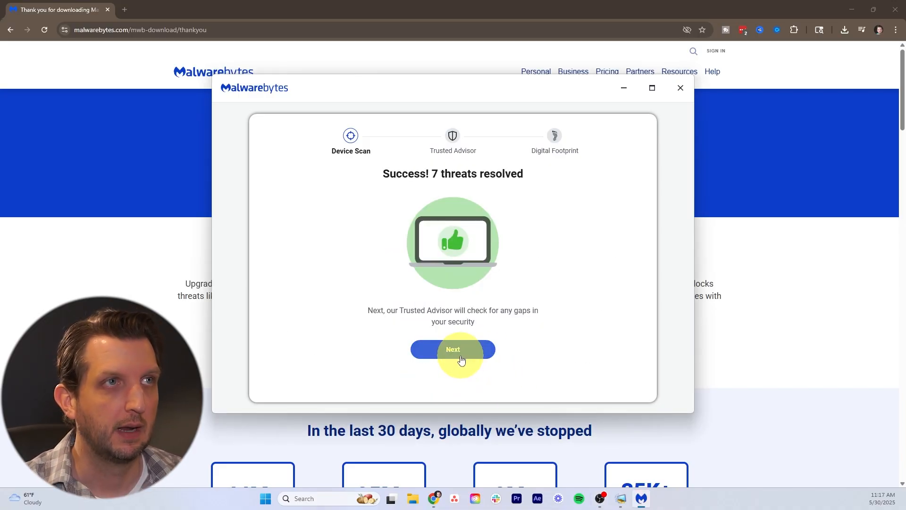
# - Skip the Digital Footprint scan, close Malwarebytes, and minimize the browser
pyautogui.click(452, 349)
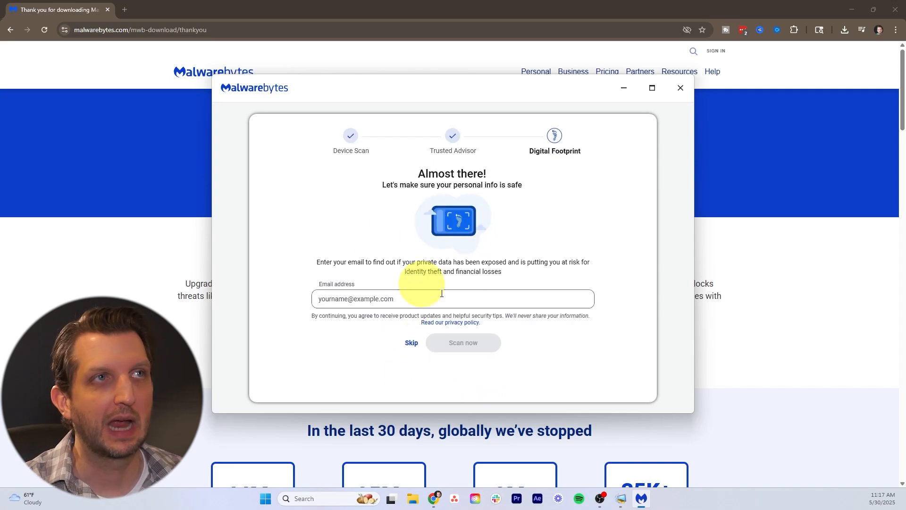
pyautogui.moveTo(420, 344)
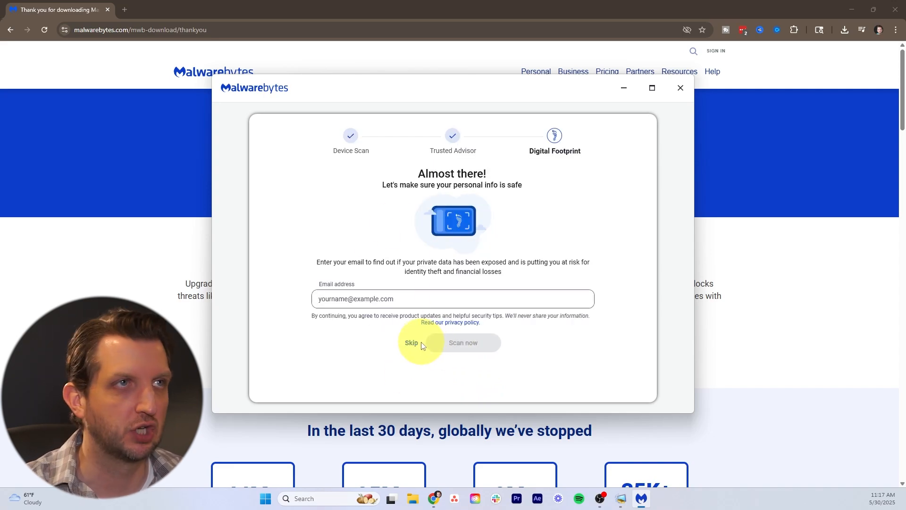
pyautogui.click(411, 342)
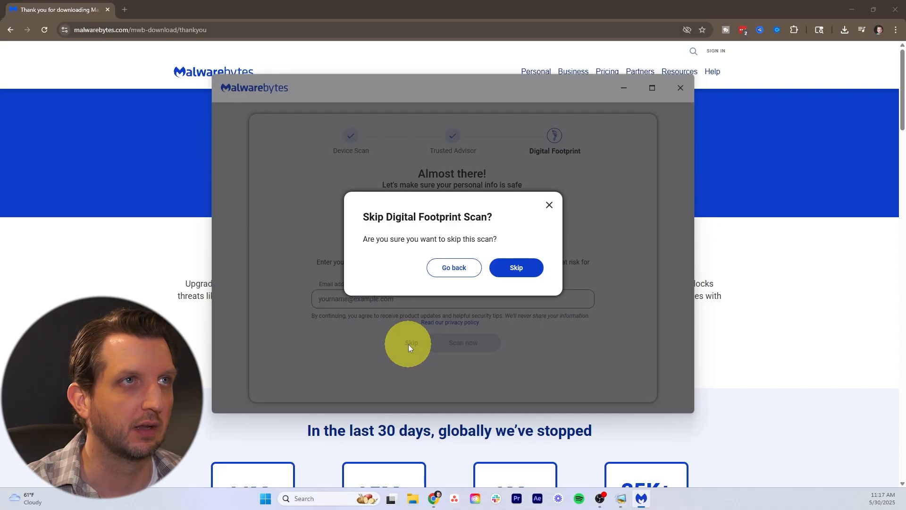
pyautogui.click(515, 267)
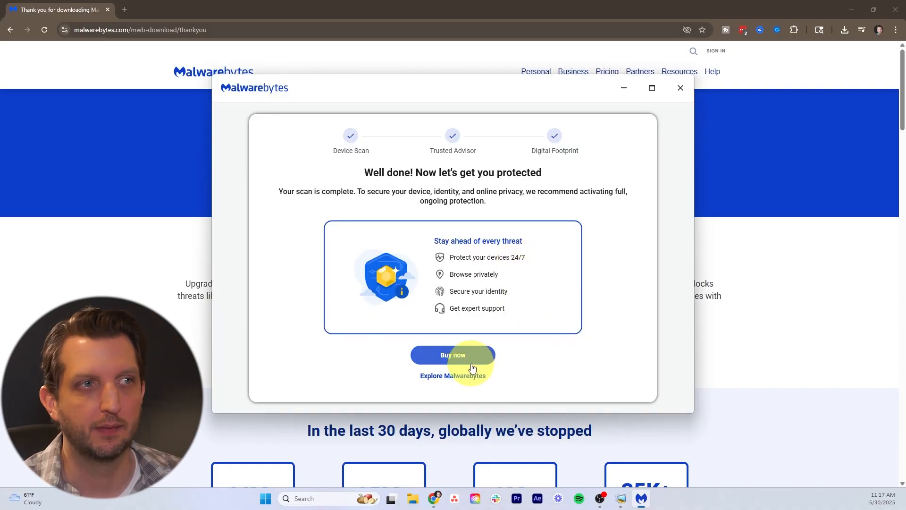
pyautogui.moveTo(510, 384)
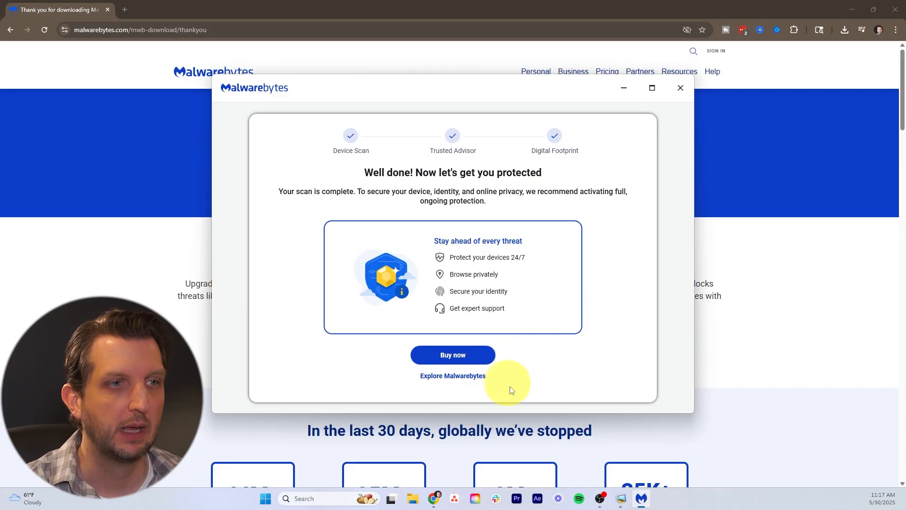
pyautogui.moveTo(659, 106)
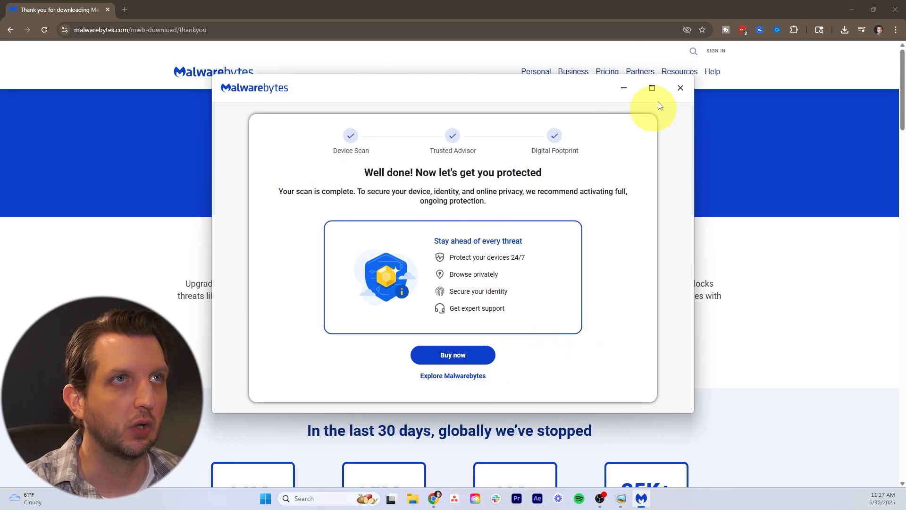
pyautogui.click(680, 87)
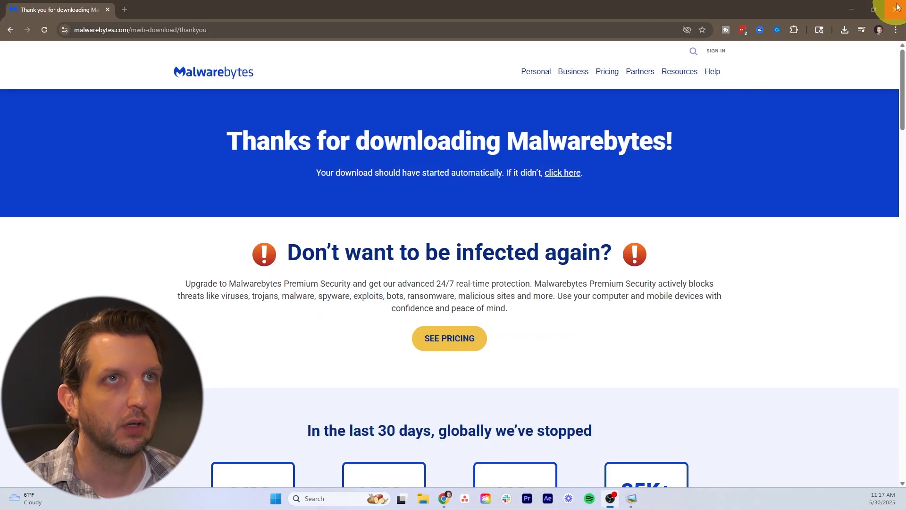
pyautogui.click(853, 10)
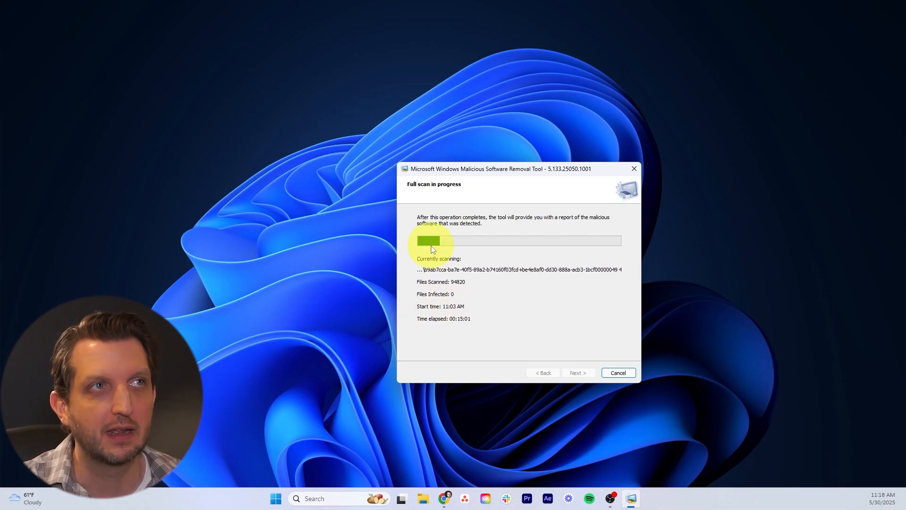
pyautogui.moveTo(636, 258)
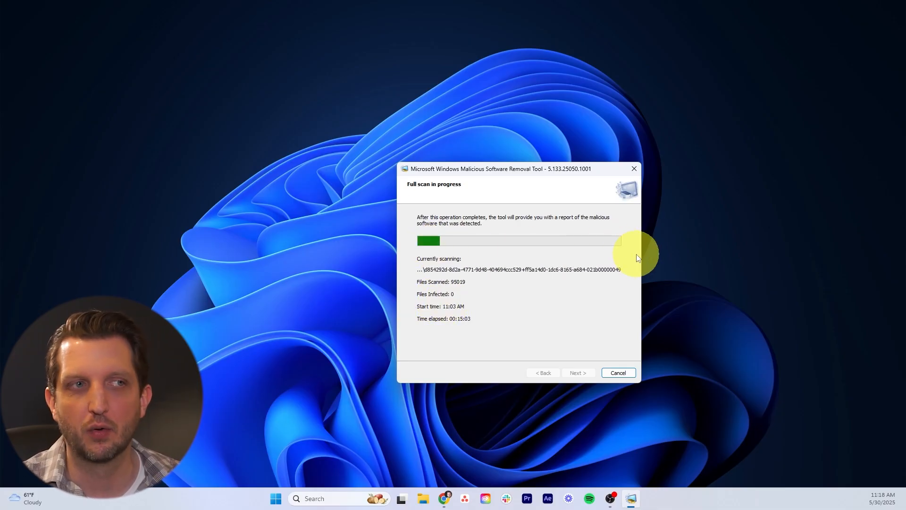